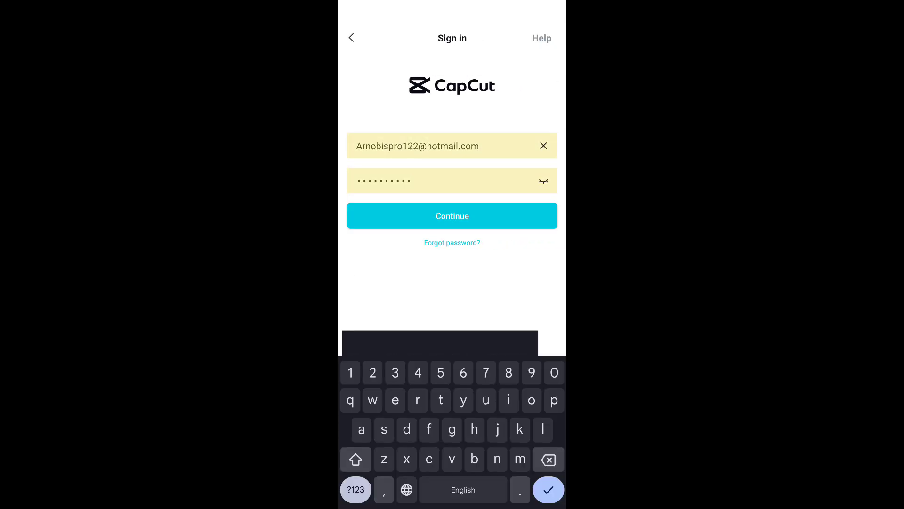
Submit the CapCut sign-in, which is refused with 'Maximum number of attempts reached'.
left_click(451, 216)
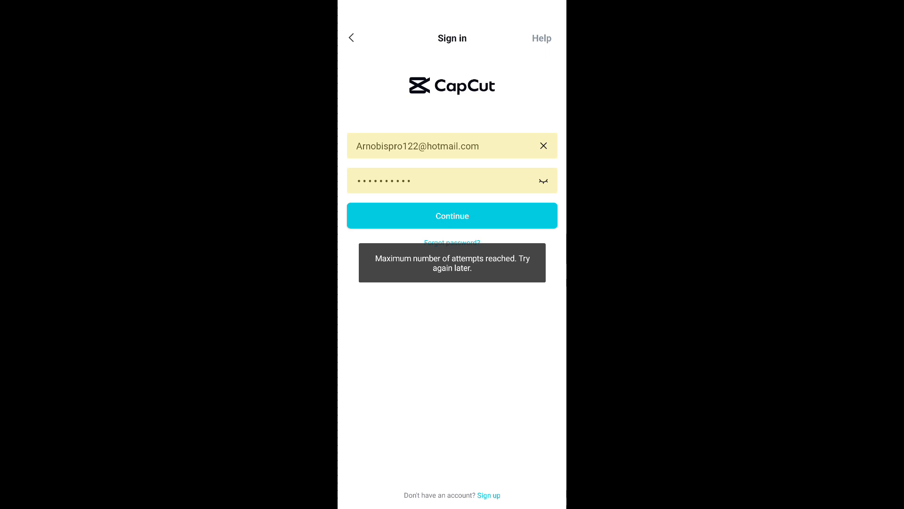
left_click(453, 215)
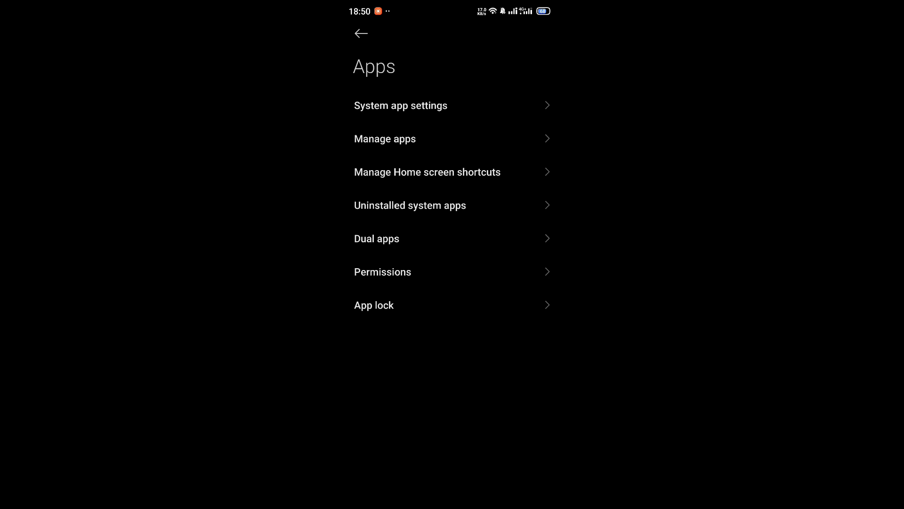
Open CapCut's App info page from the Manage apps list.
left_click(385, 139)
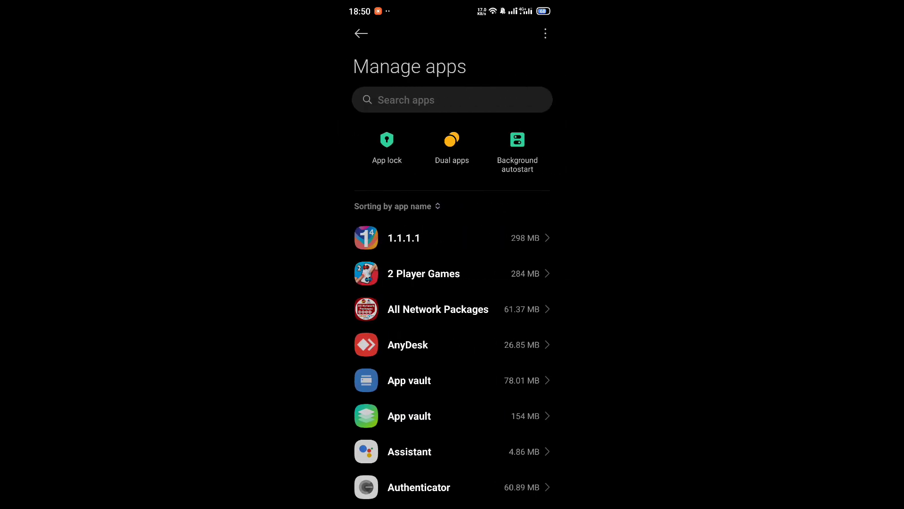
scroll("down", 3)
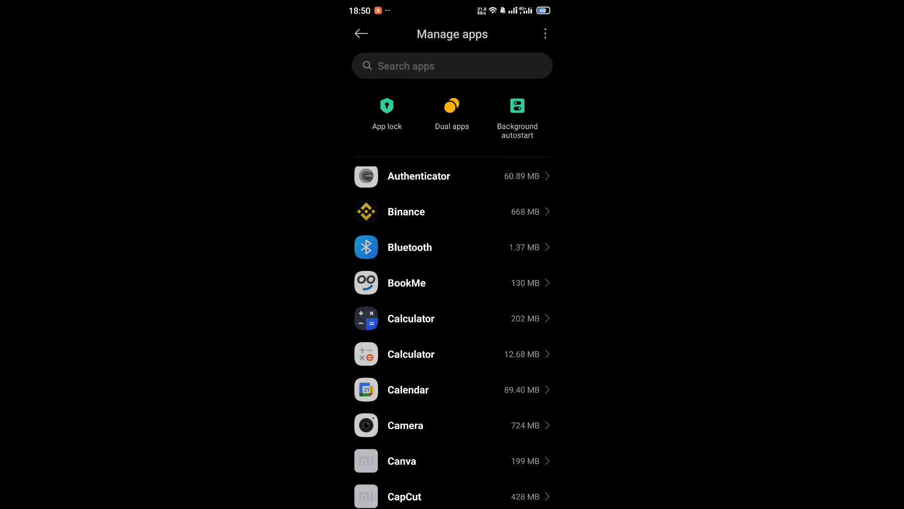
left_click(404, 496)
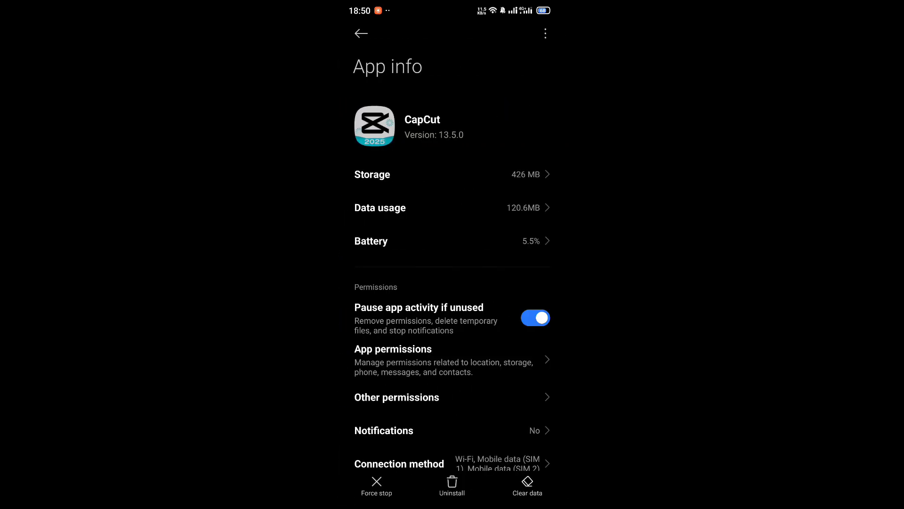
Clear only CapCut's cache through Clear data and confirm with OK.
left_click(526, 486)
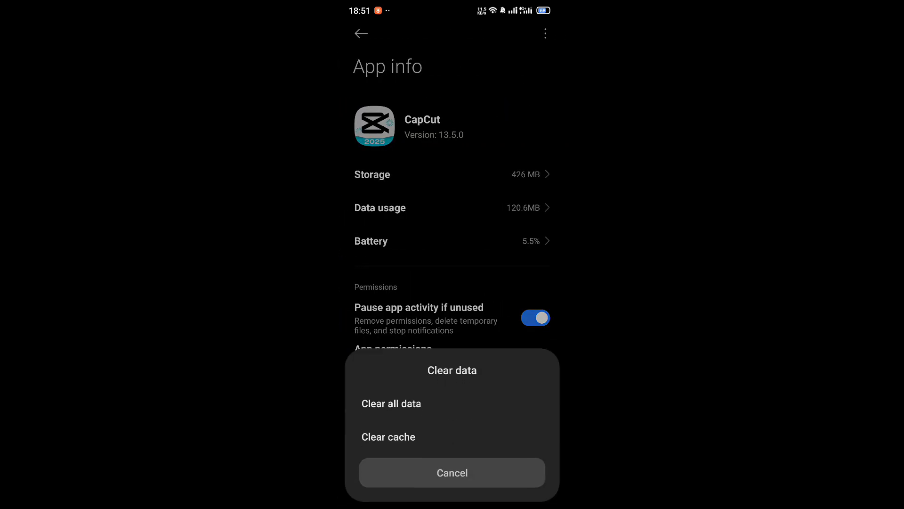
left_click(387, 436)
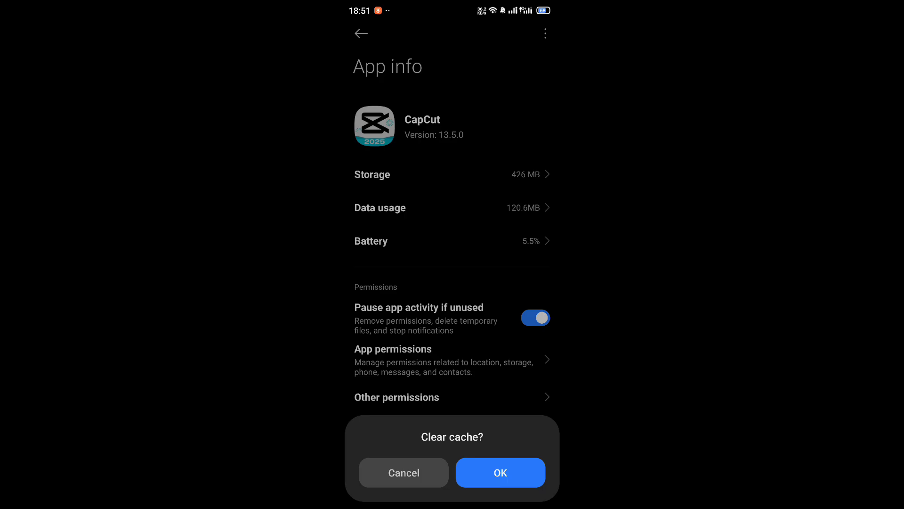
left_click(499, 472)
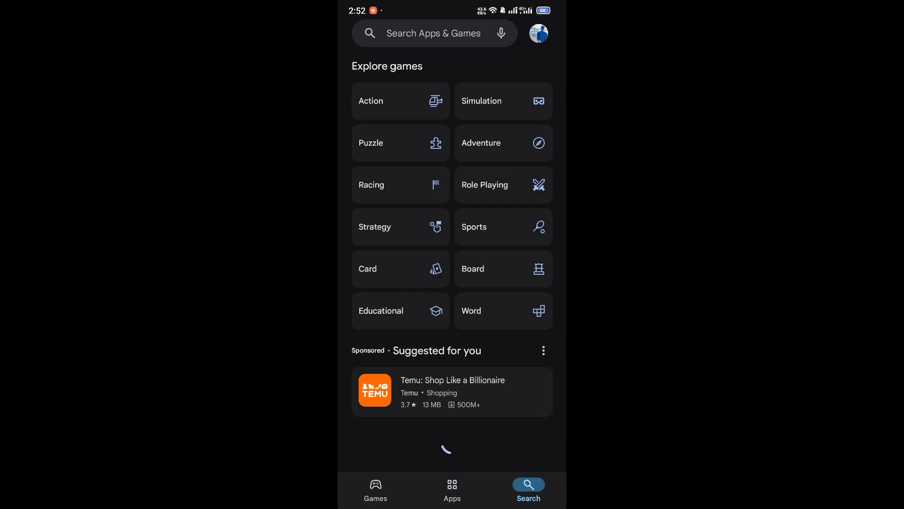
Search the Play Store for 'capcut' and pick the capcut suggestion.
type("capc")
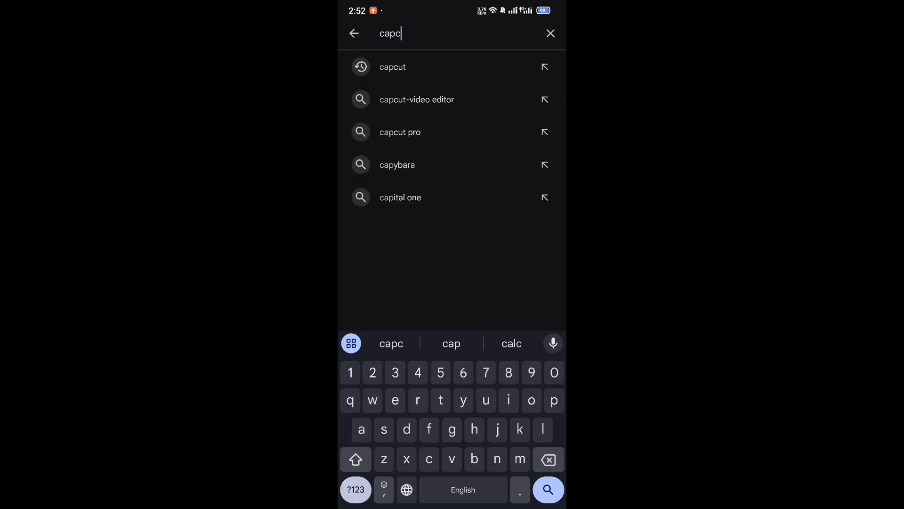
left_click(392, 66)
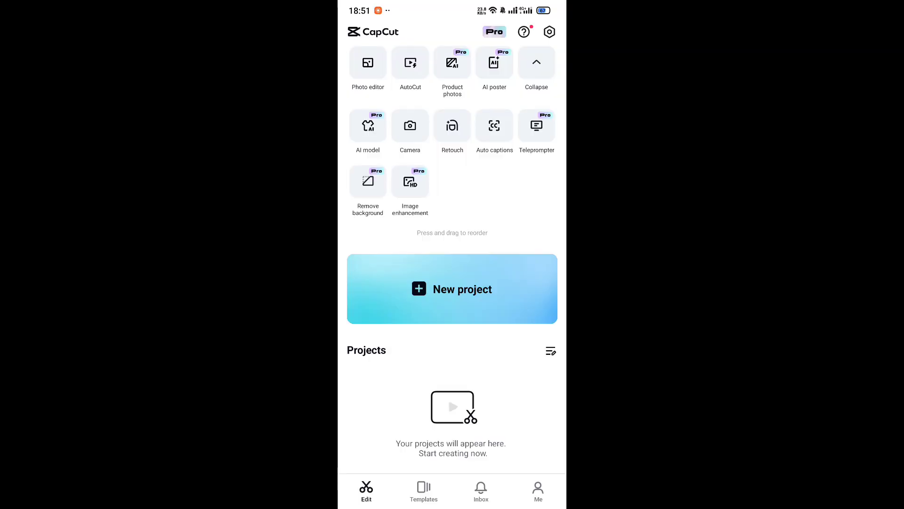
left_click(537, 491)
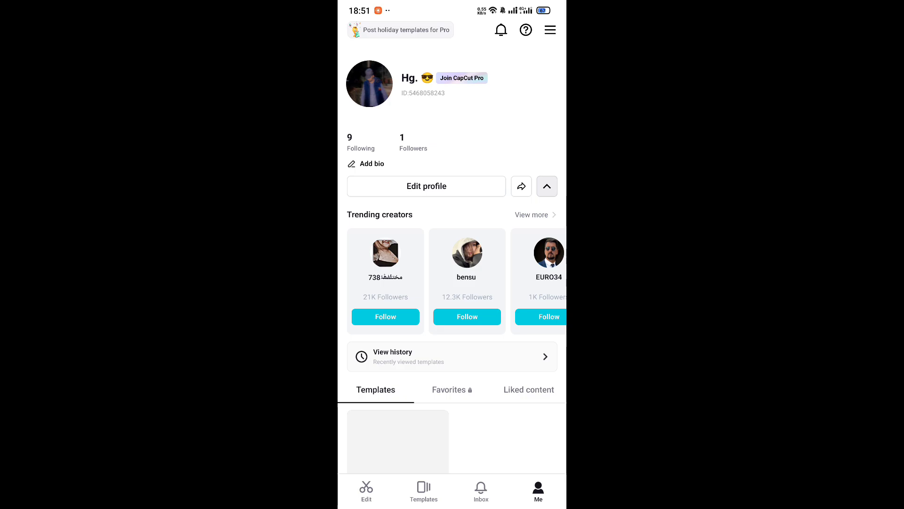
scroll("down", 3)
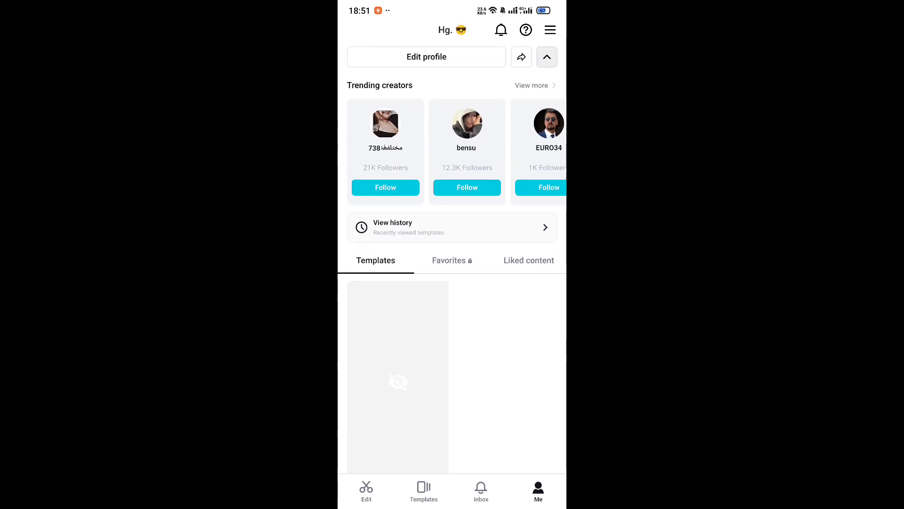
left_click(367, 491)
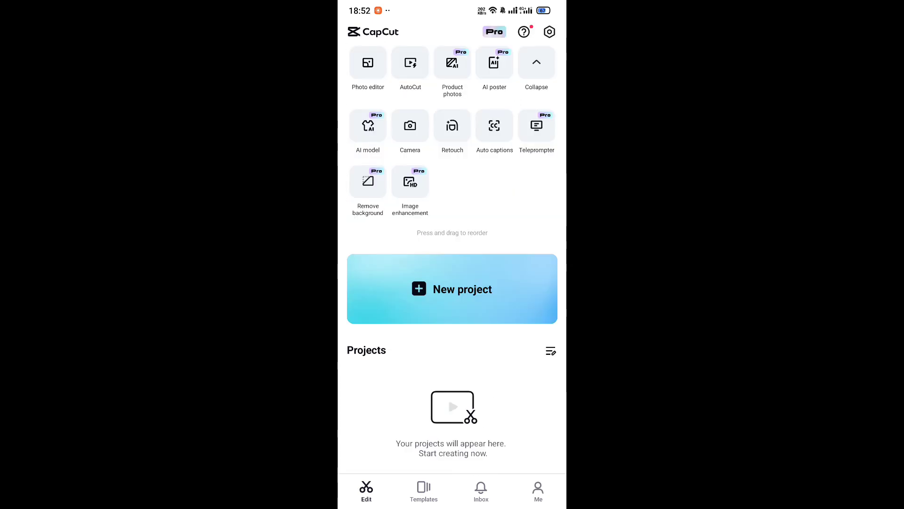